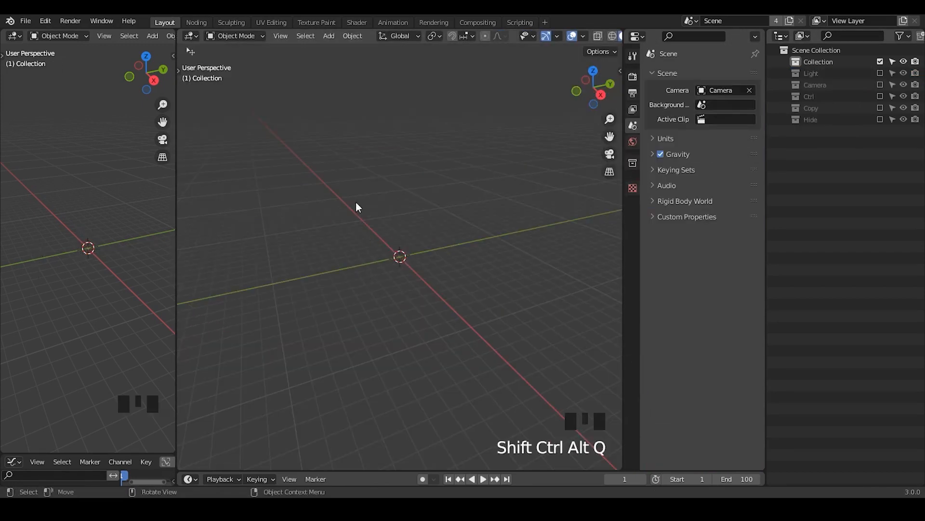
Switch to the Noding workspace, add a Suzanne monkey, and search for Subdivision Surface.
{"action": "left_click", "coordinate": [585, 37]}
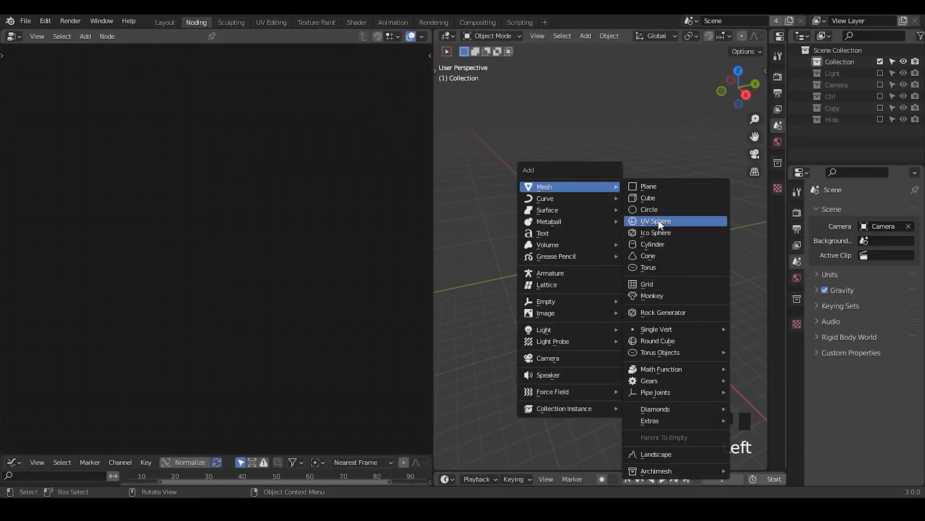
{"action": "left_click", "coordinate": [652, 295]}
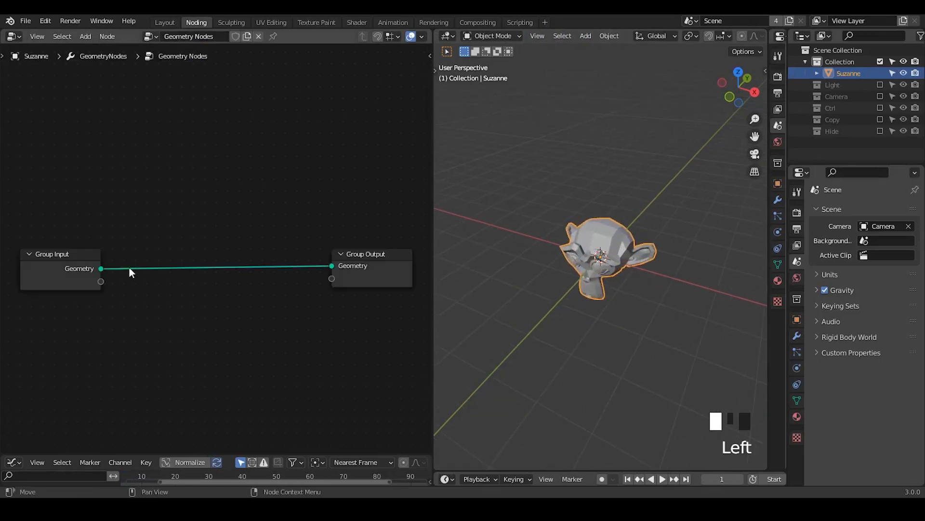
{"action": "type", "text": "subd"}
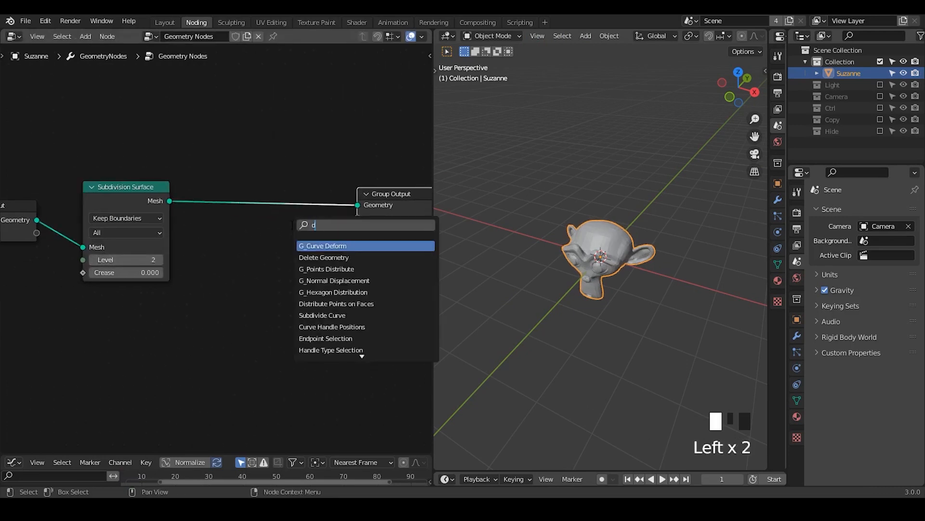
Insert a Delete Geometry node before Group Output, browse the Add Modifier list, and search 'noise'.
{"action": "left_click", "coordinate": [324, 257]}
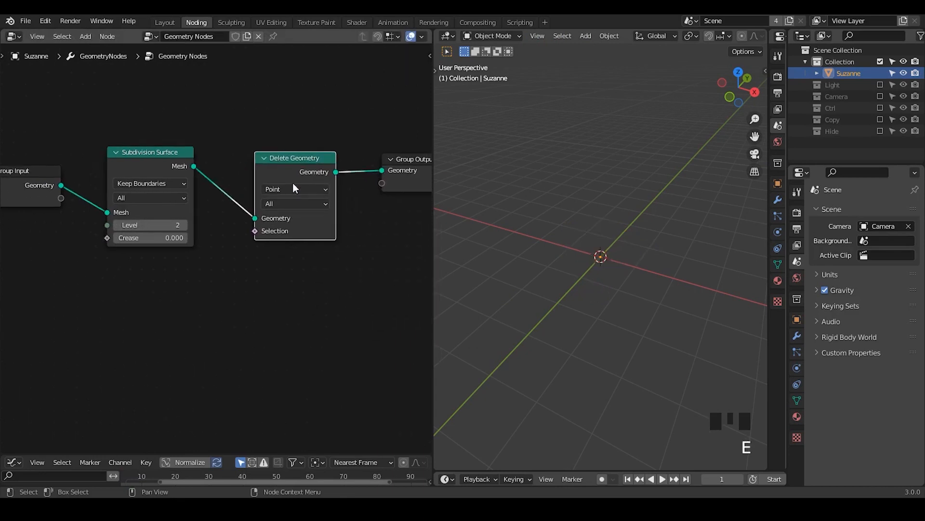
{"action": "left_click", "coordinate": [796, 336]}
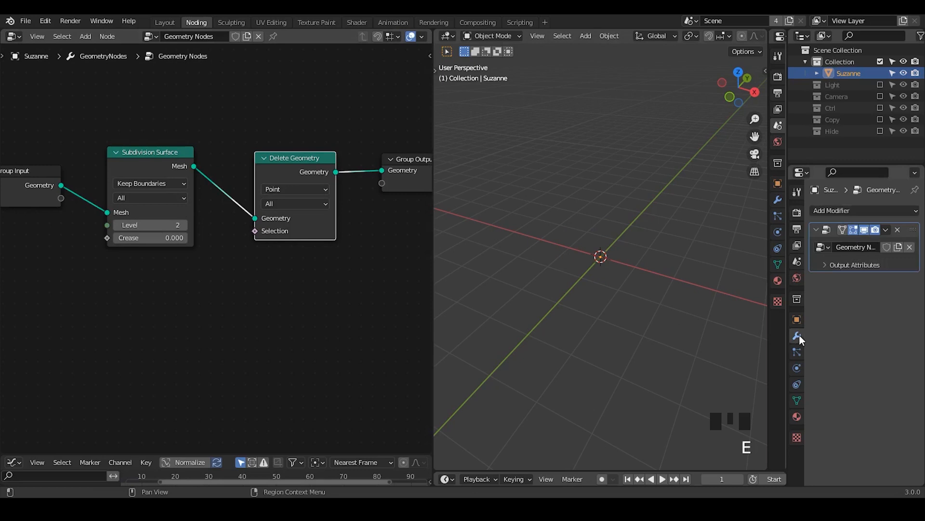
{"action": "left_click", "coordinate": [838, 210]}
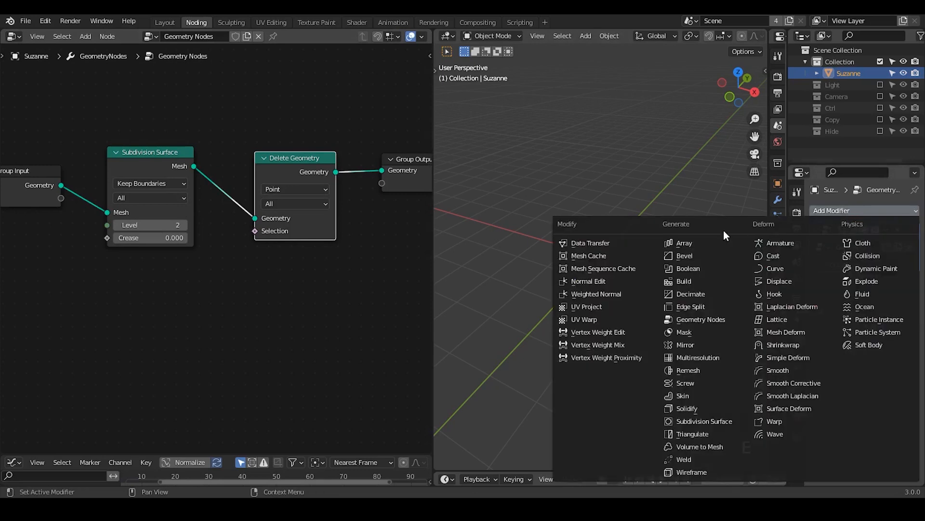
{"action": "left_click", "coordinate": [701, 319]}
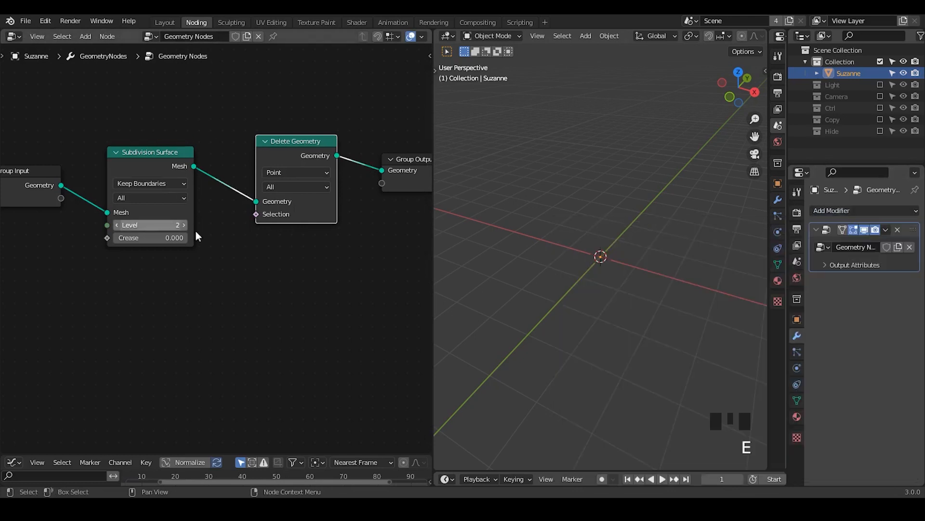
{"action": "left_click", "coordinate": [863, 210]}
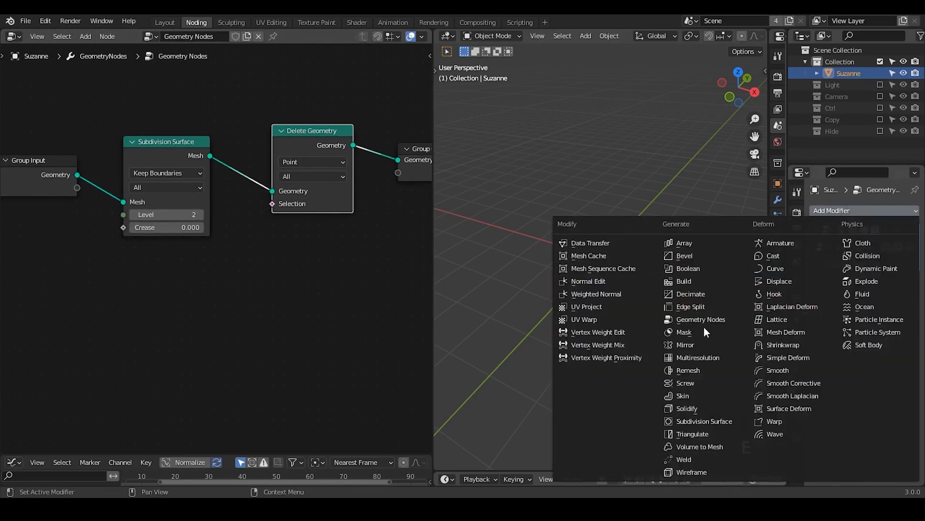
{"action": "mouse_move", "coordinate": [684, 331]}
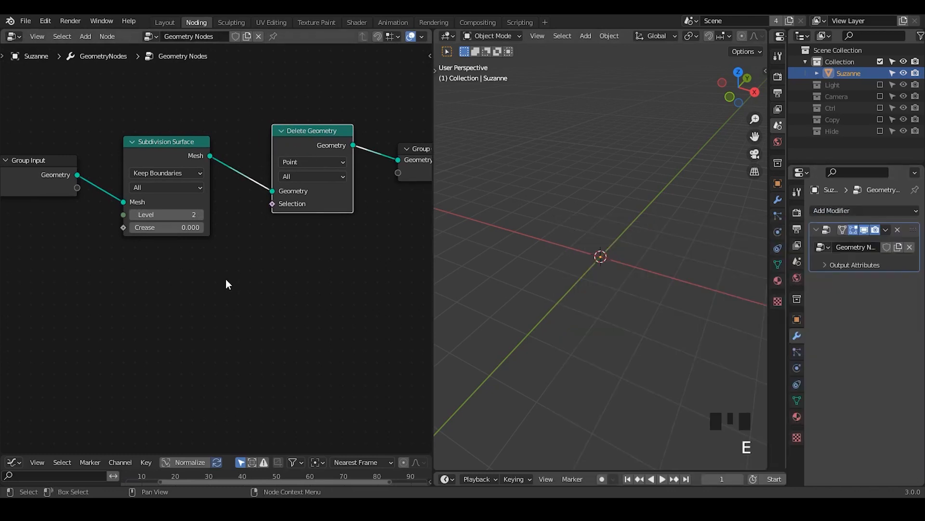
{"action": "type", "text": "noise"}
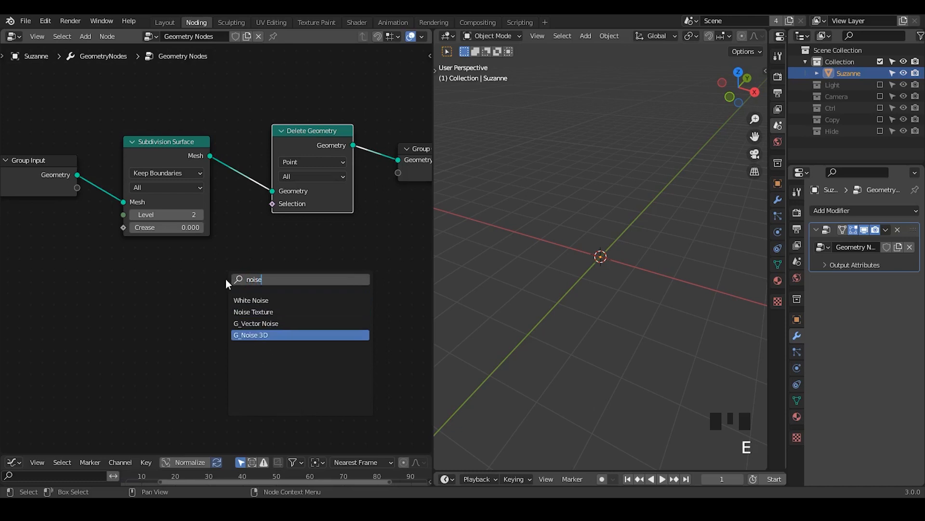
Add the G_Noise 3D group node to the node tree.
{"action": "left_click", "coordinate": [250, 335]}
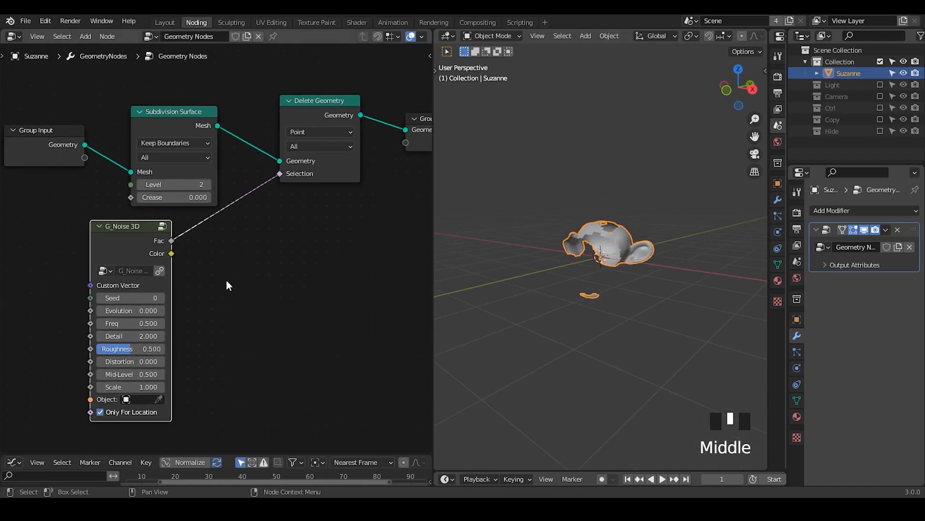
{"action": "mouse_move", "coordinate": [357, 224]}
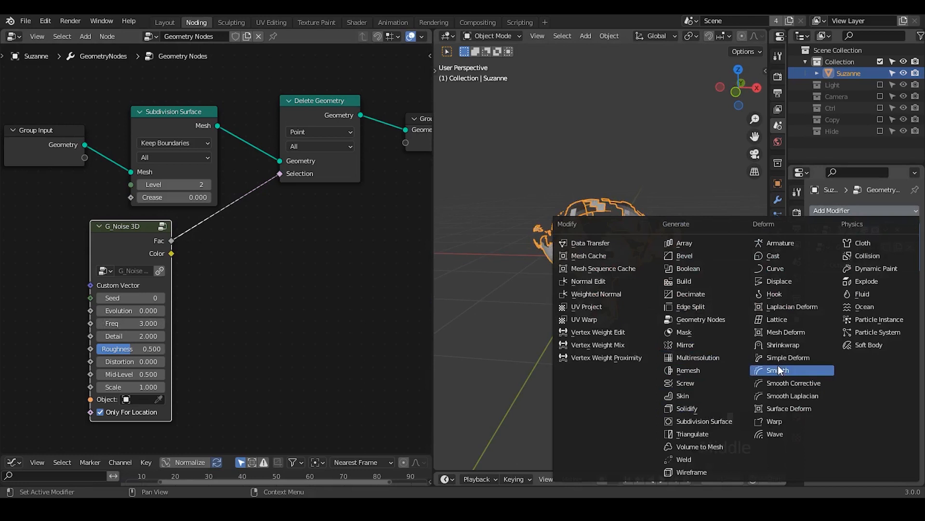
Add a Smooth modifier with Repeat 15 and Factor 1.0.
{"action": "left_click", "coordinate": [779, 370]}
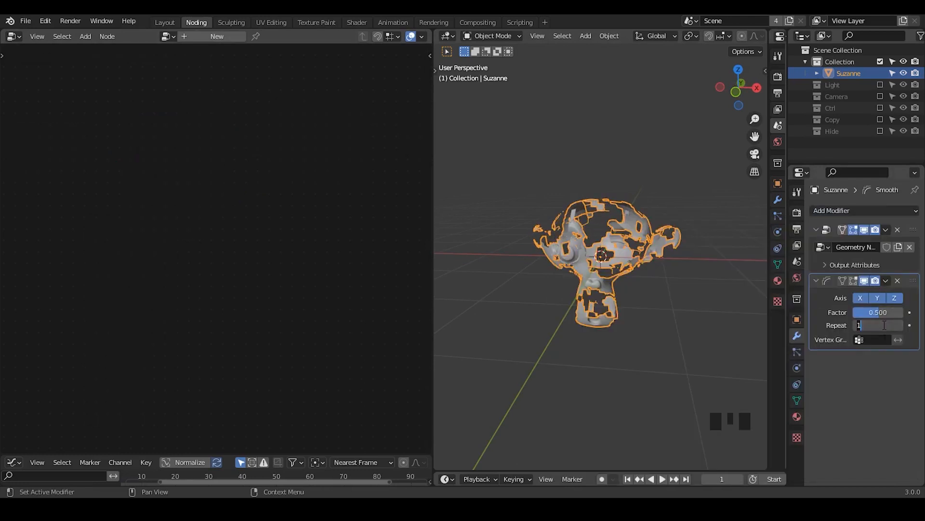
{"action": "type", "text": "15"}
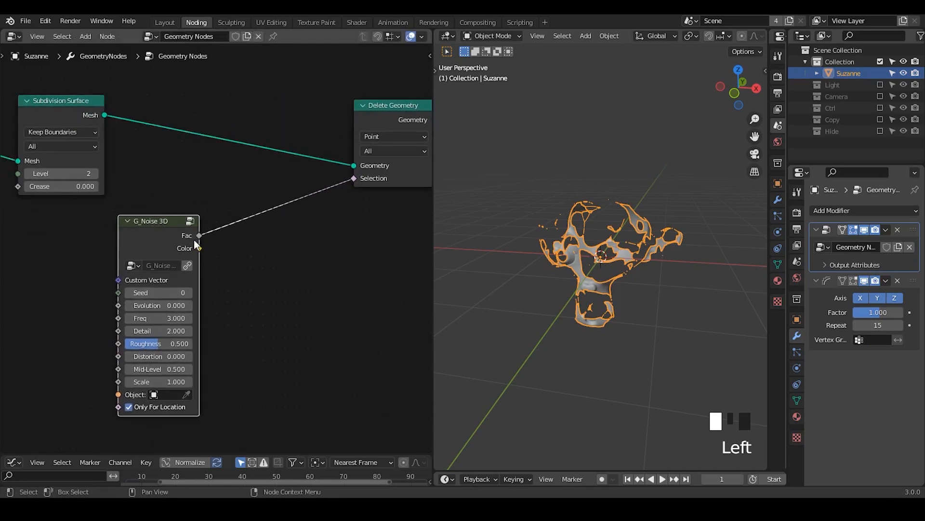
Add a Noise Texture node, shift the noise node left, and search 'normal'.
{"action": "left_click", "coordinate": [198, 242]}
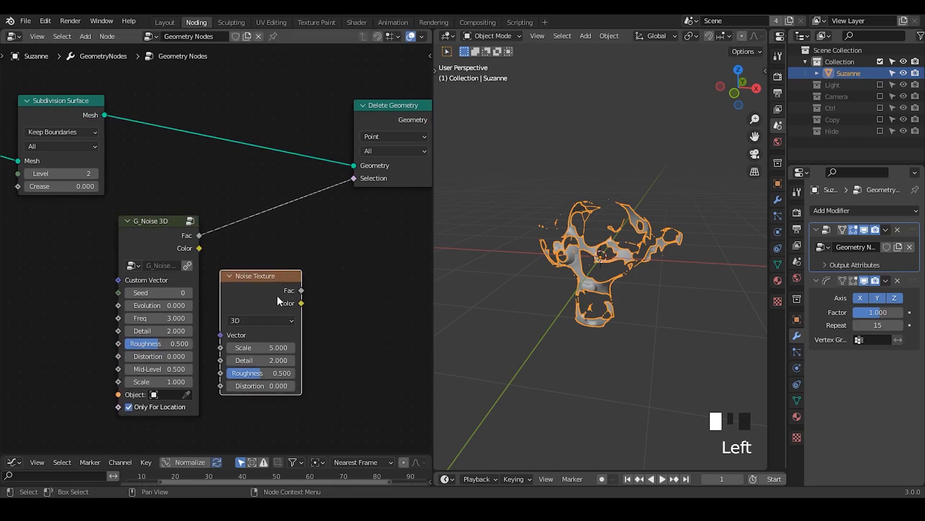
{"action": "left_click_drag", "start_coordinate": [158, 221], "coordinate": [124, 221]}
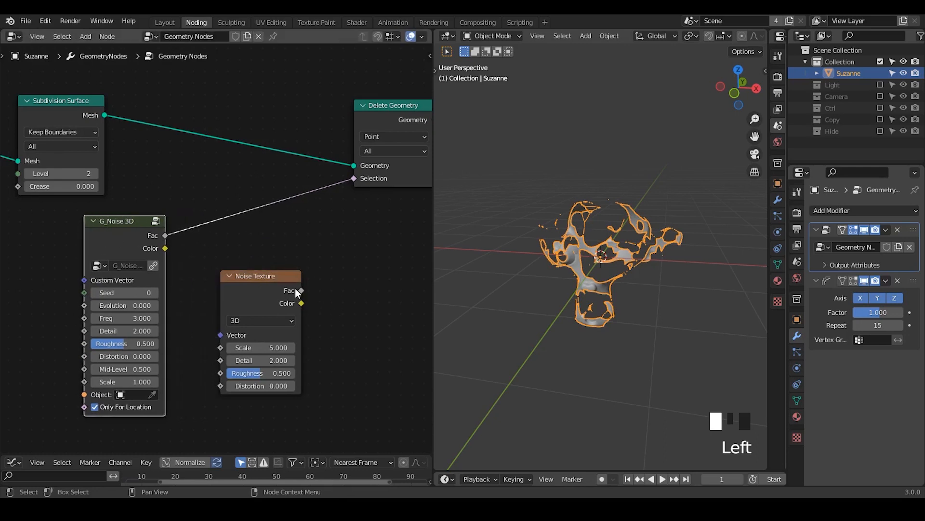
{"action": "mouse_move", "coordinate": [331, 299]}
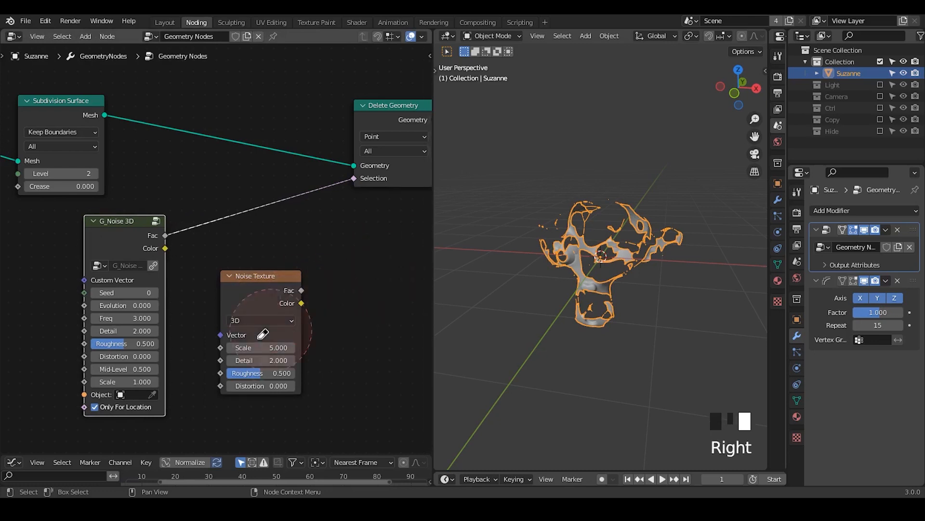
{"action": "type", "text": "normal"}
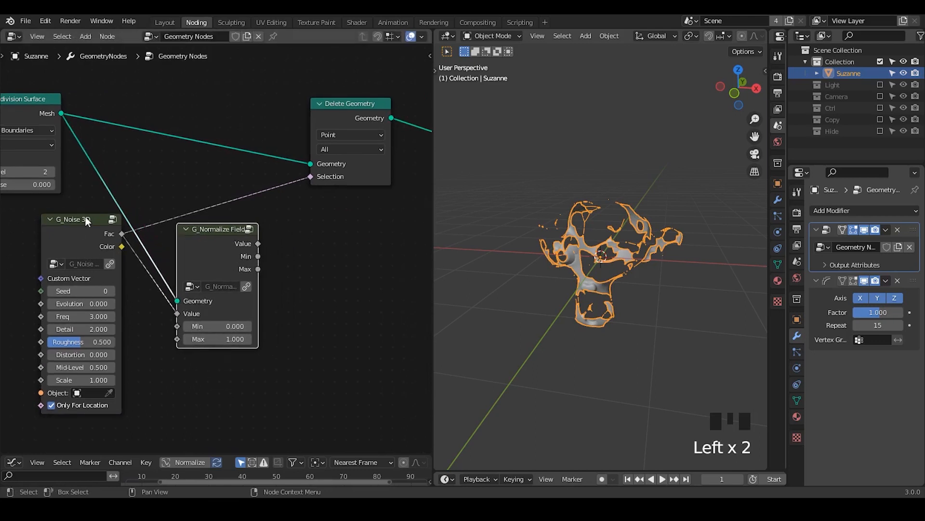
Wire noise Fac through Normalize Field into a Math Less Than node (B 0.07) feeding Selection.
{"action": "left_click_drag", "start_coordinate": [257, 243], "coordinate": [305, 259]}
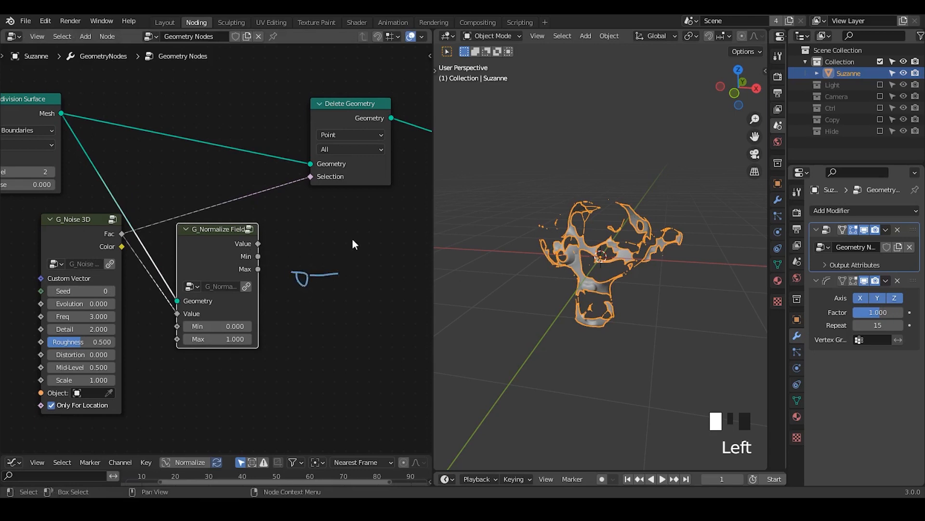
{"action": "left_click_drag", "start_coordinate": [351, 242], "coordinate": [352, 298]}
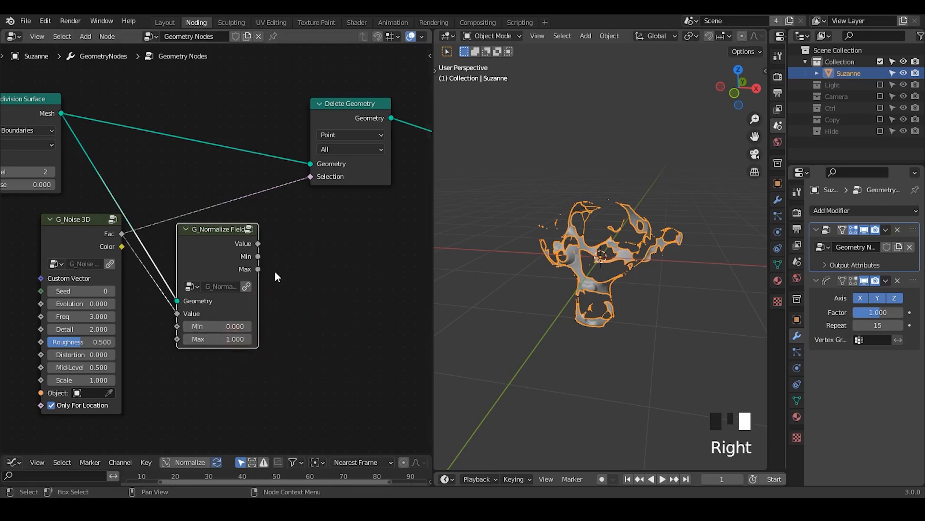
{"action": "type", "text": "float"}
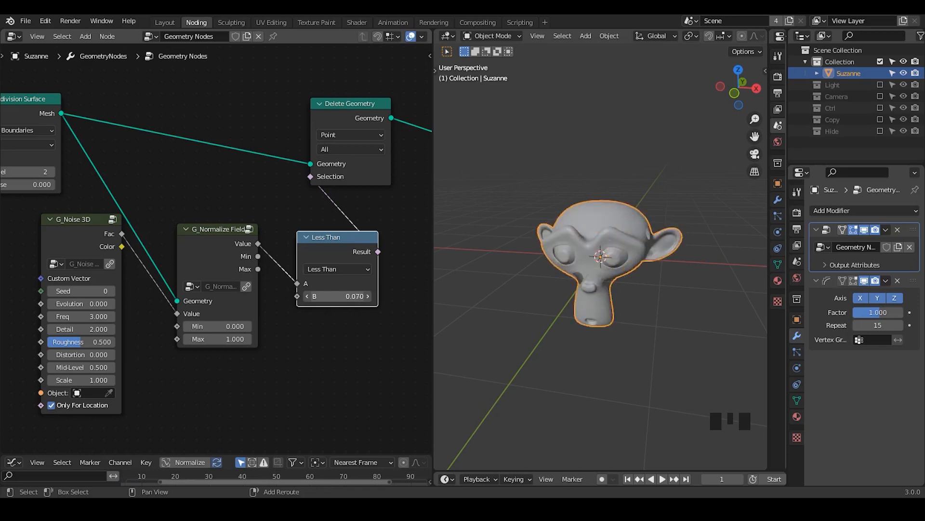
{"action": "left_click_drag", "start_coordinate": [331, 295], "coordinate": [371, 296]}
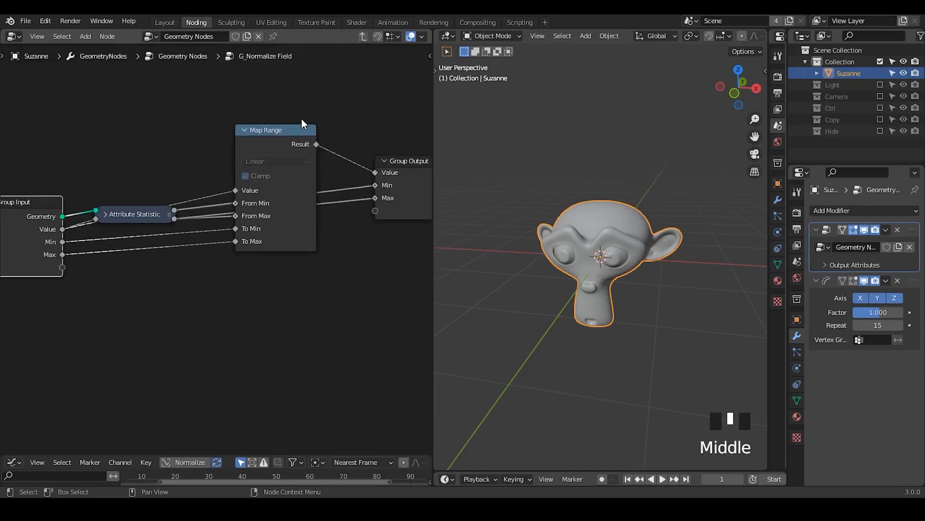
Select the G_Normalize Field node to inspect its Attribute Statistic and Map Range nodes.
{"action": "left_click", "coordinate": [266, 130]}
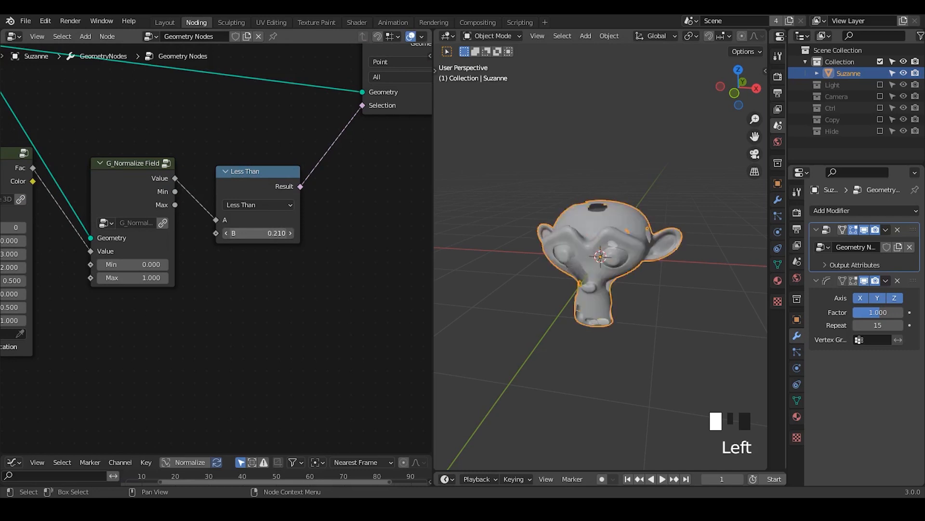
Sweep the Less Than threshold high and low, then settle it at 0.210.
{"action": "left_click_drag", "start_coordinate": [256, 232], "coordinate": [278, 232]}
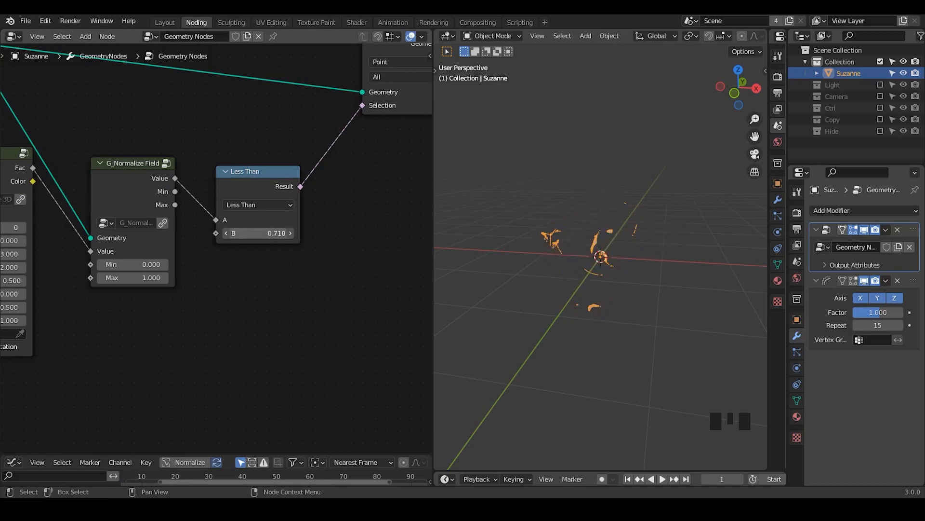
{"action": "left_click_drag", "start_coordinate": [271, 232], "coordinate": [248, 232]}
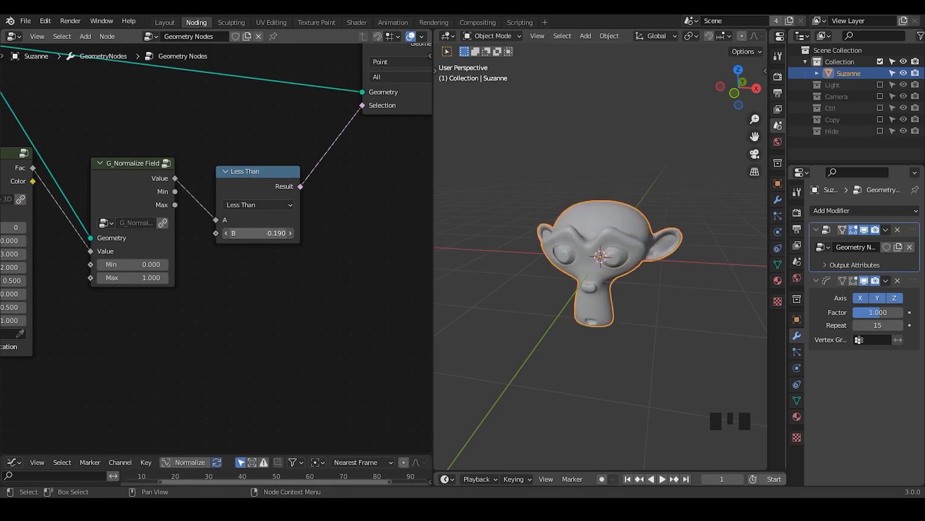
{"action": "left_click_drag", "start_coordinate": [259, 233], "coordinate": [277, 233]}
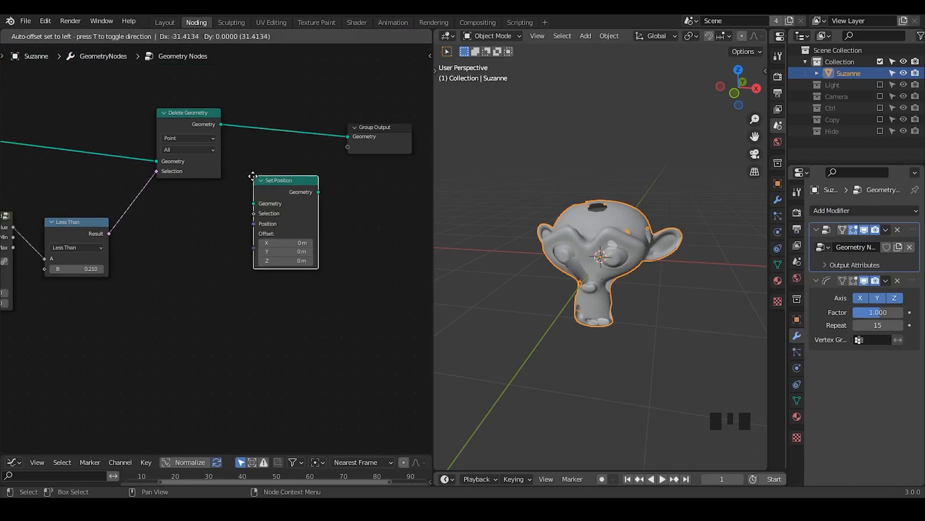
Search 'norm' and add the G_Normal Displacement group node.
{"action": "type", "text": "norm"}
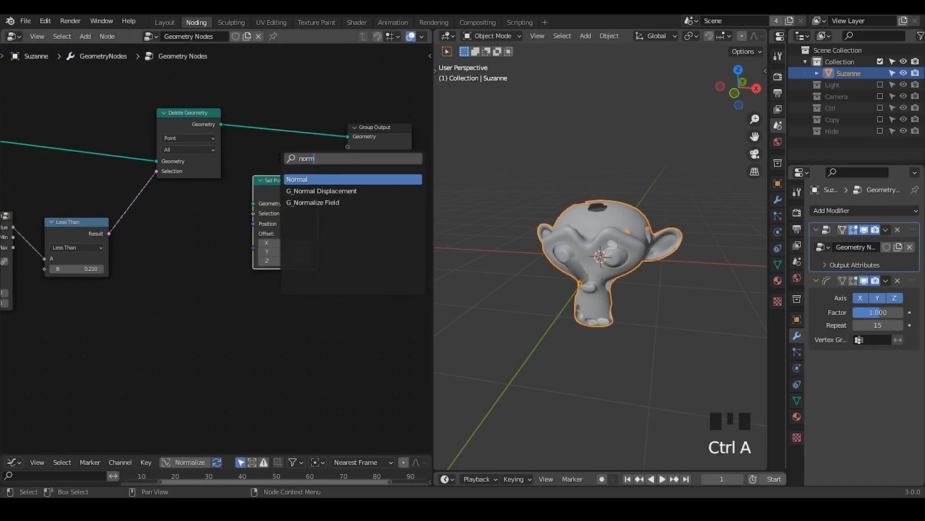
{"action": "left_click", "coordinate": [321, 191]}
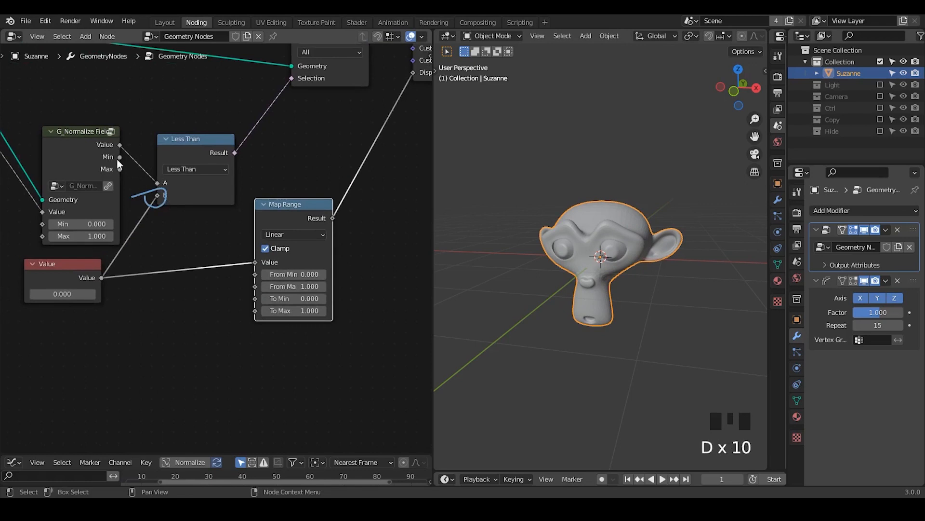
{"action": "mouse_move", "coordinate": [124, 144]}
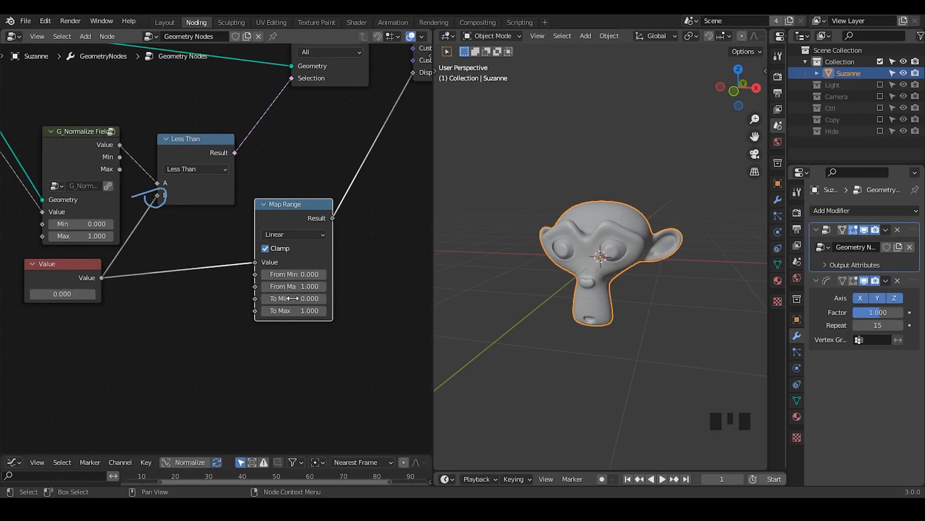
Cap the Map Range upper limit and test shared Value settings like 1.300 to preview dissolving.
{"action": "left_click", "coordinate": [294, 297]}
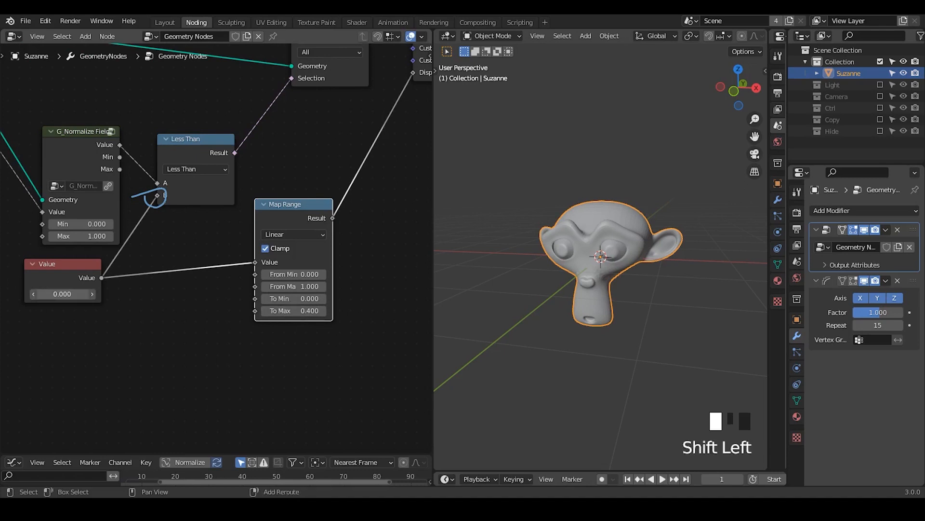
{"action": "type", "text": "0.370"}
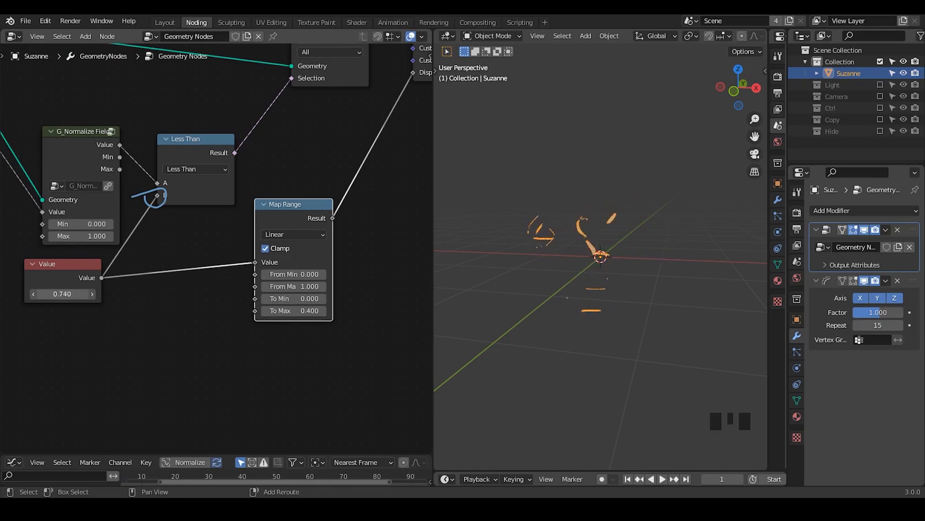
{"action": "left_click_drag", "start_coordinate": [62, 293], "coordinate": [53, 293]}
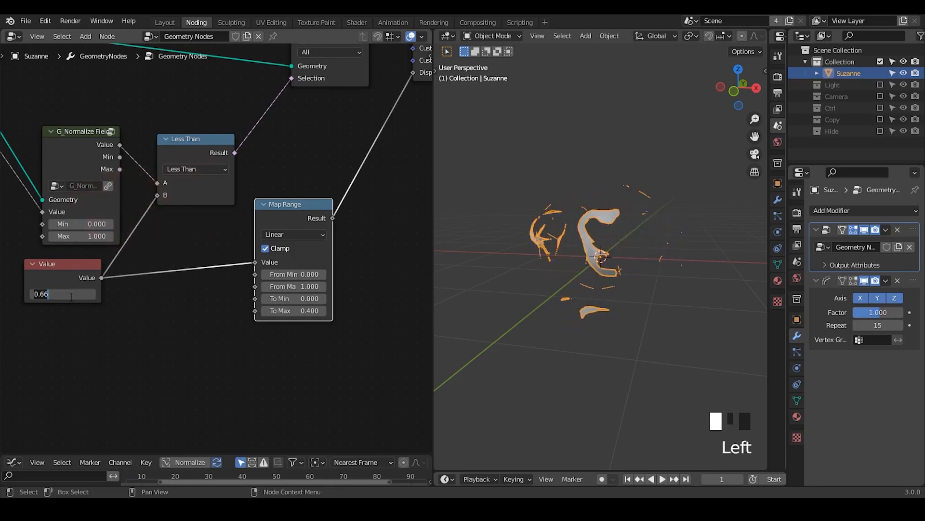
{"action": "type", "text": "1.300"}
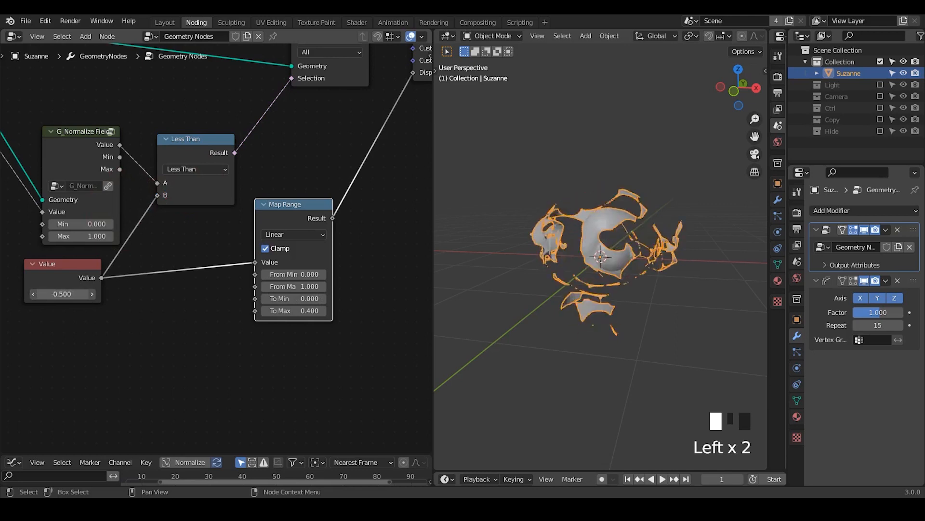
{"action": "left_click_drag", "start_coordinate": [62, 293], "coordinate": [79, 294]}
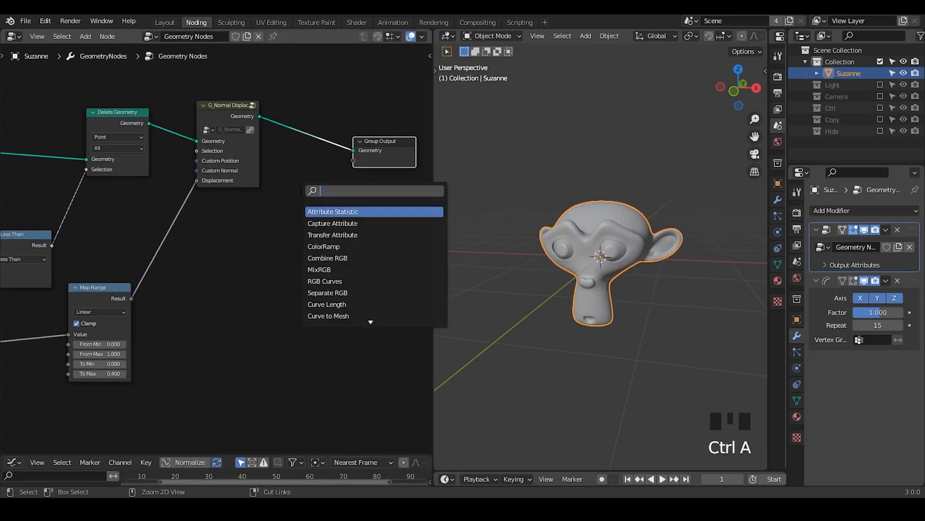
Add a Set Position node after normal displacement, offset by a duplicated G_Noise 3D colour.
{"action": "type", "text": "set p"}
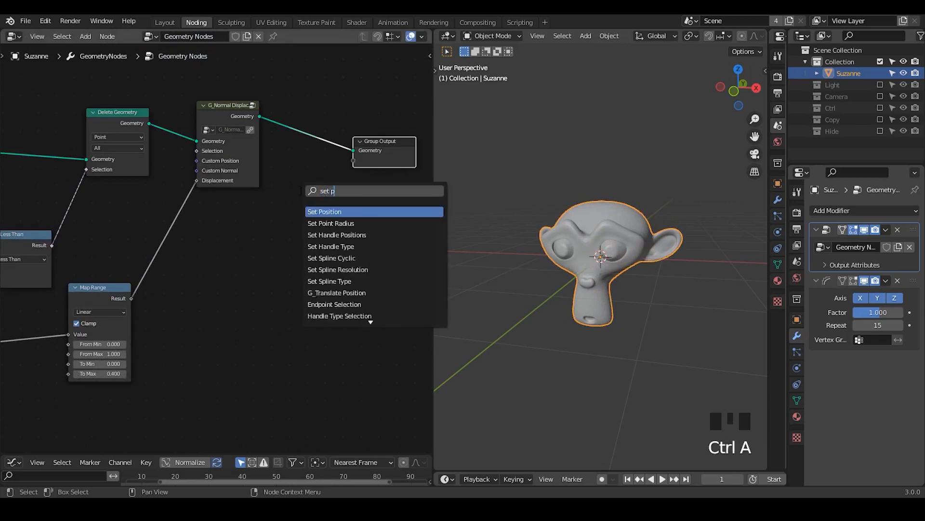
{"action": "left_click", "coordinate": [324, 211]}
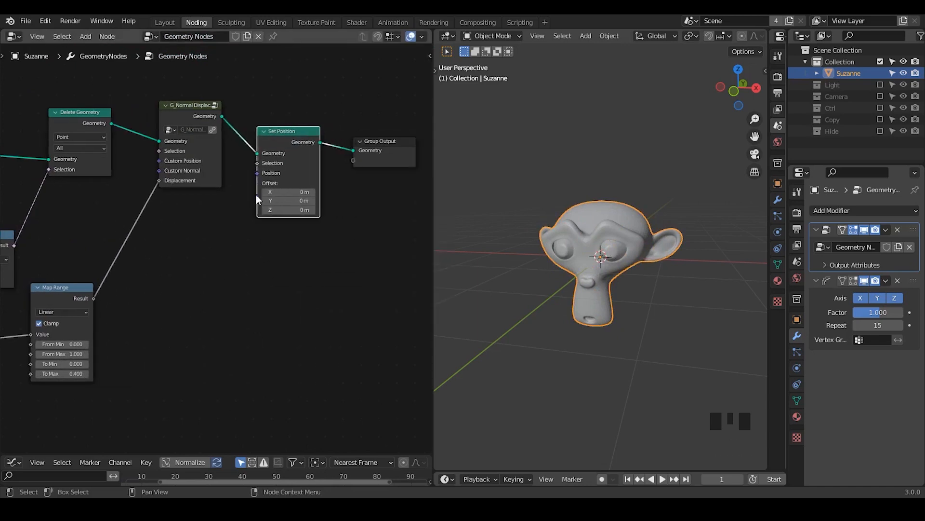
{"action": "key", "text": "ctrl+a"}
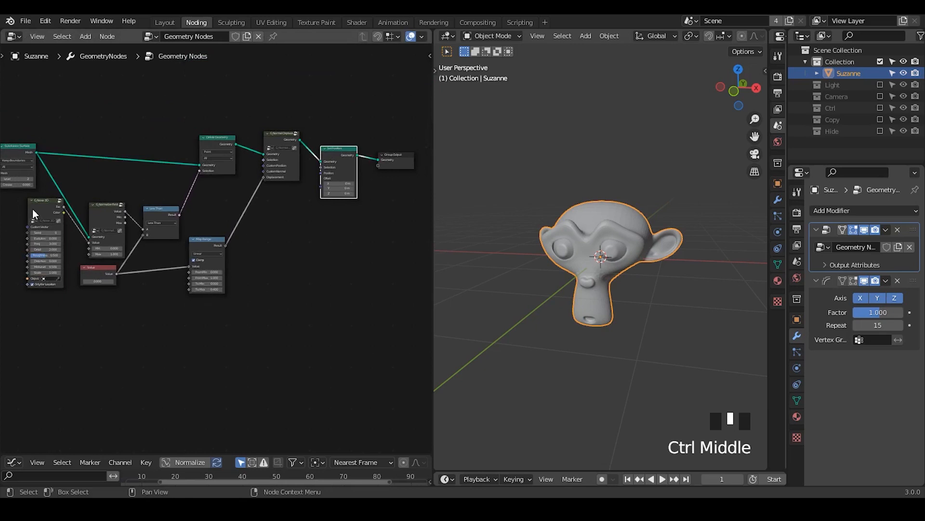
{"action": "key", "text": "shift+d"}
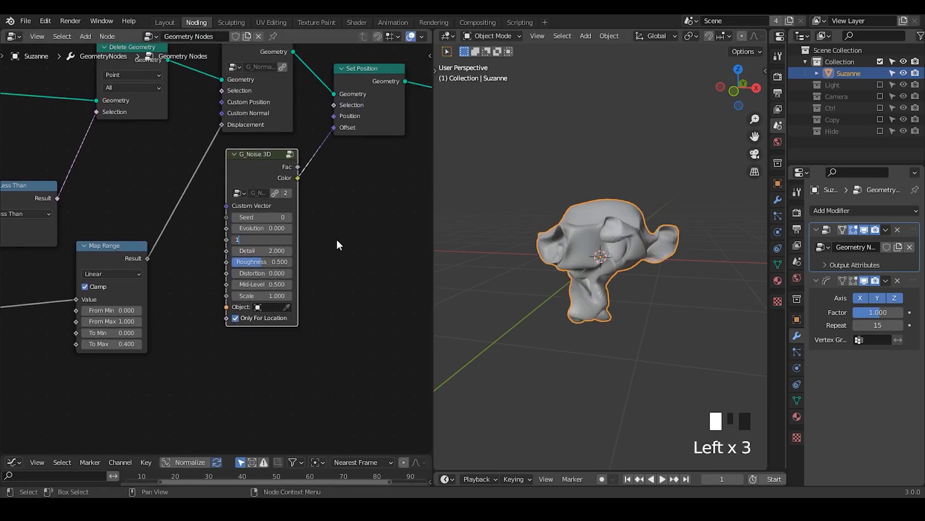
Set the offset noise to frequency 0.2, seed 66 and evolution 2.700.
{"action": "type", "text": "1.0"}
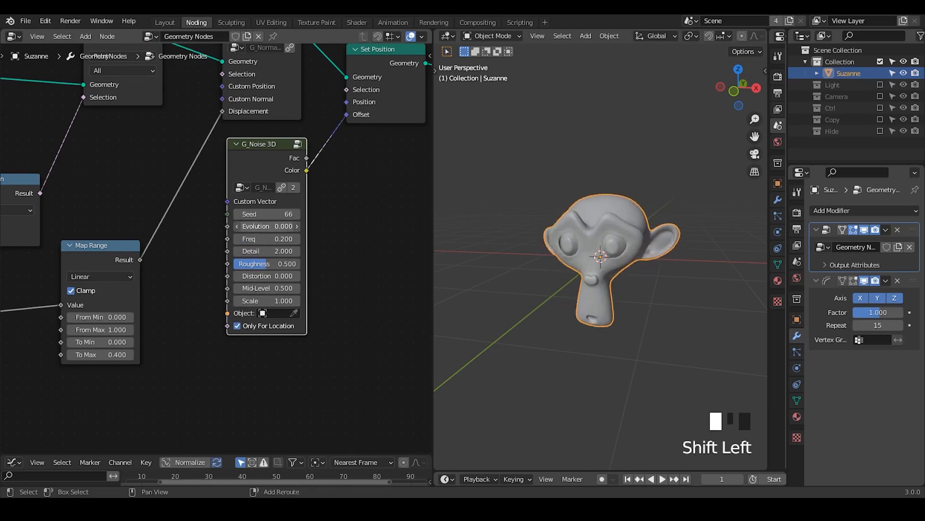
{"action": "left_click_drag", "start_coordinate": [266, 226], "coordinate": [268, 226]}
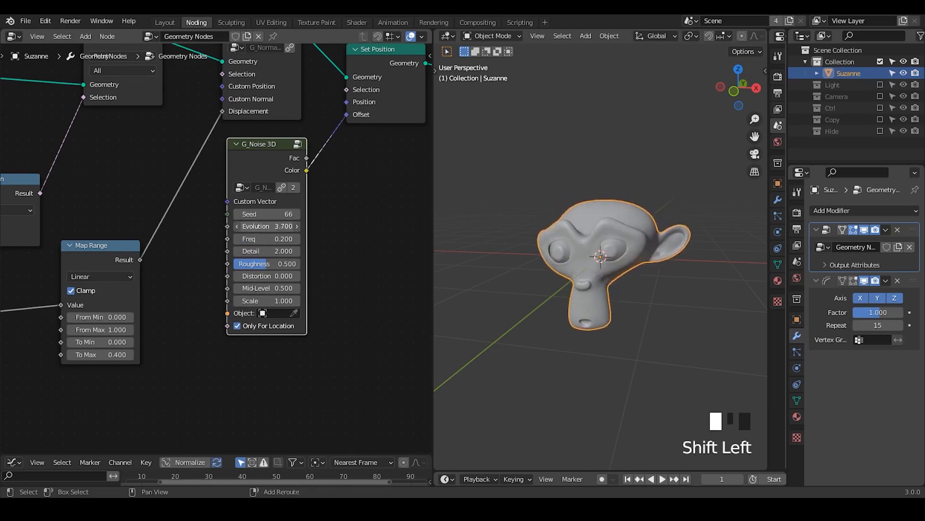